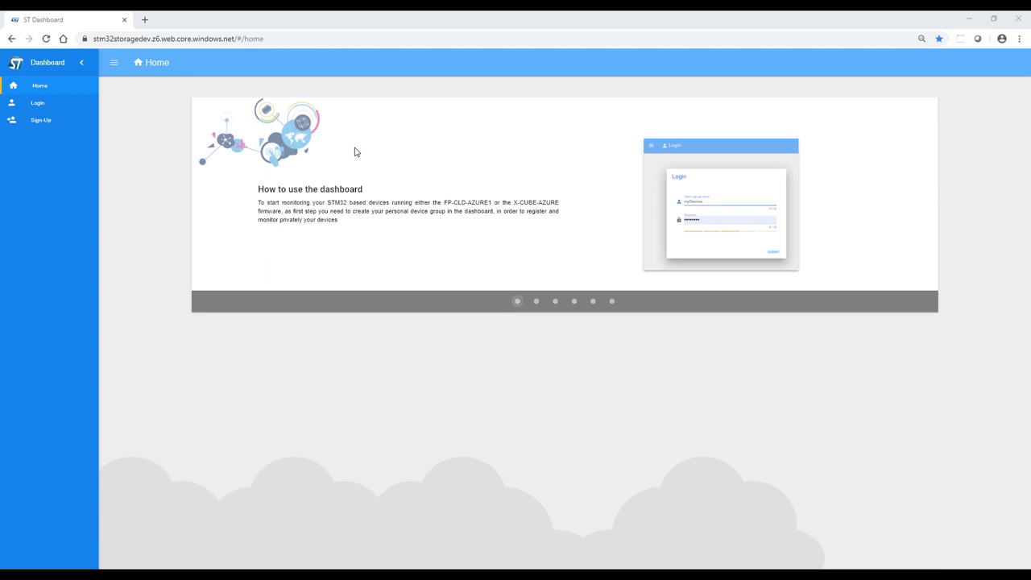
- Log in with the device group credentials to list its two registered devices
left_click(38, 102)
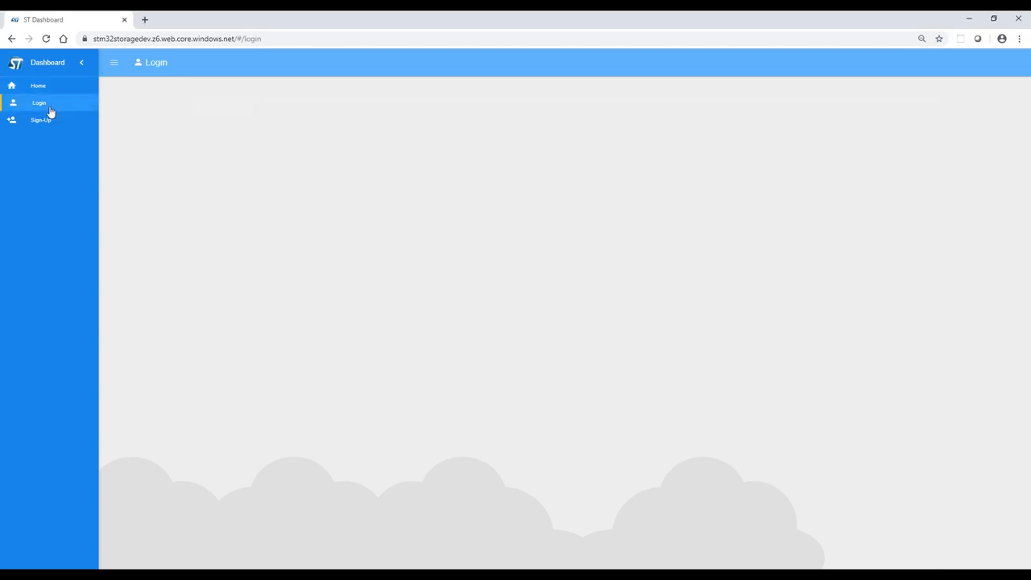
left_click(39, 102)
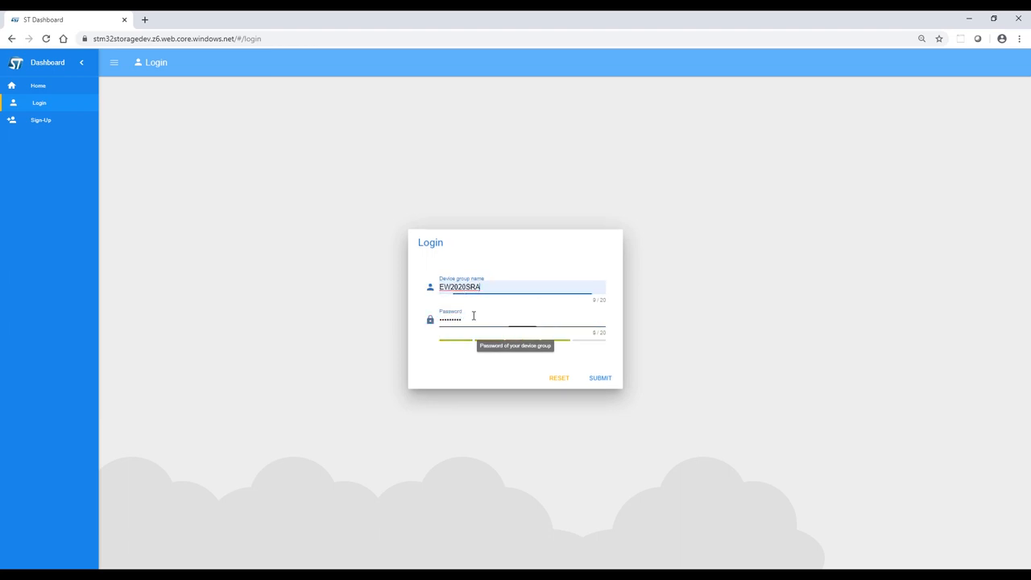
left_click(600, 377)
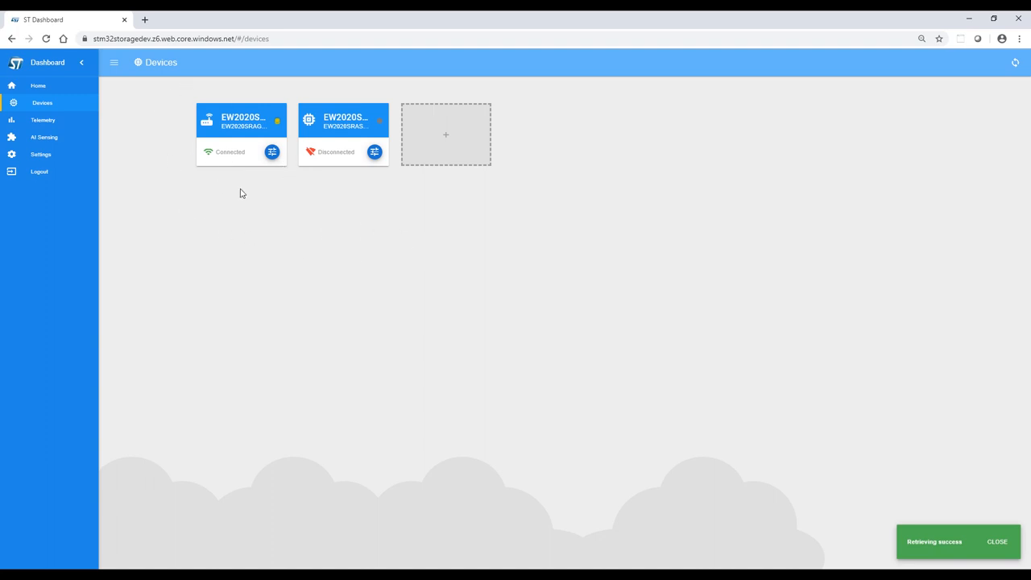
mouse_move(306, 192)
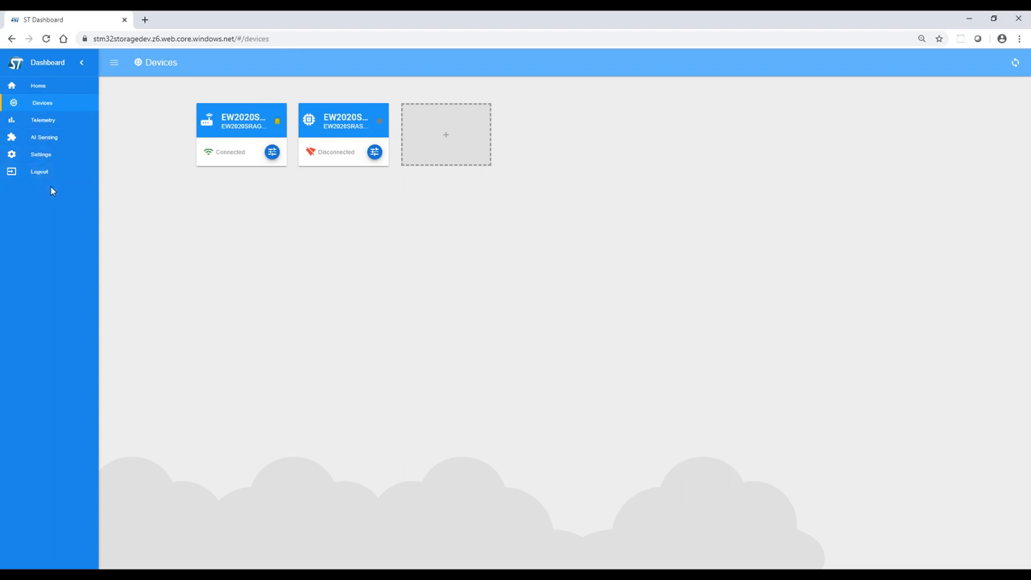
- Go to the AI Sensing page from the sidebar, with the gateway preselected
left_click(44, 137)
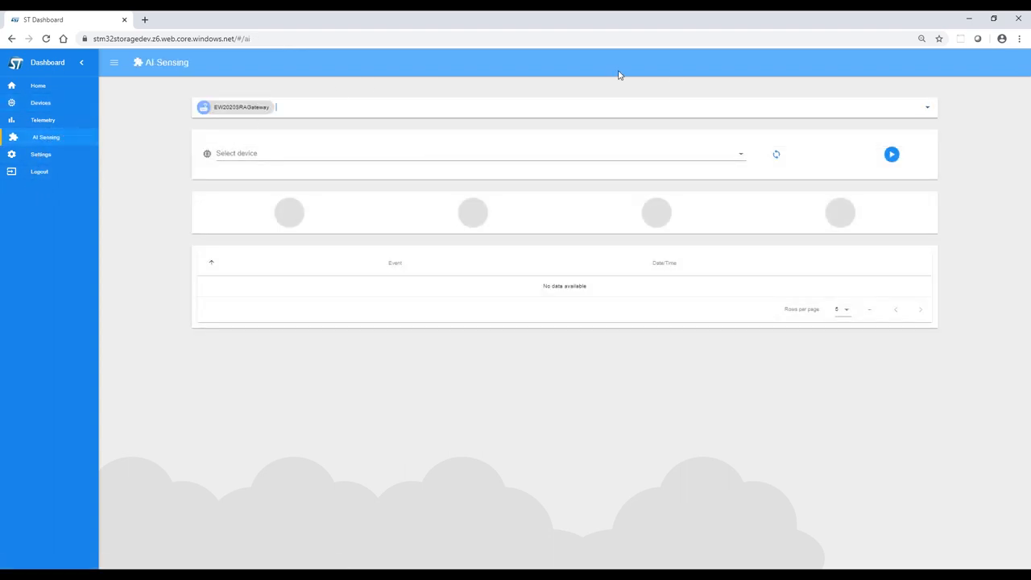
- Refresh devices, select BAI_402, and stream its AI events until activities are logged
left_click(775, 153)
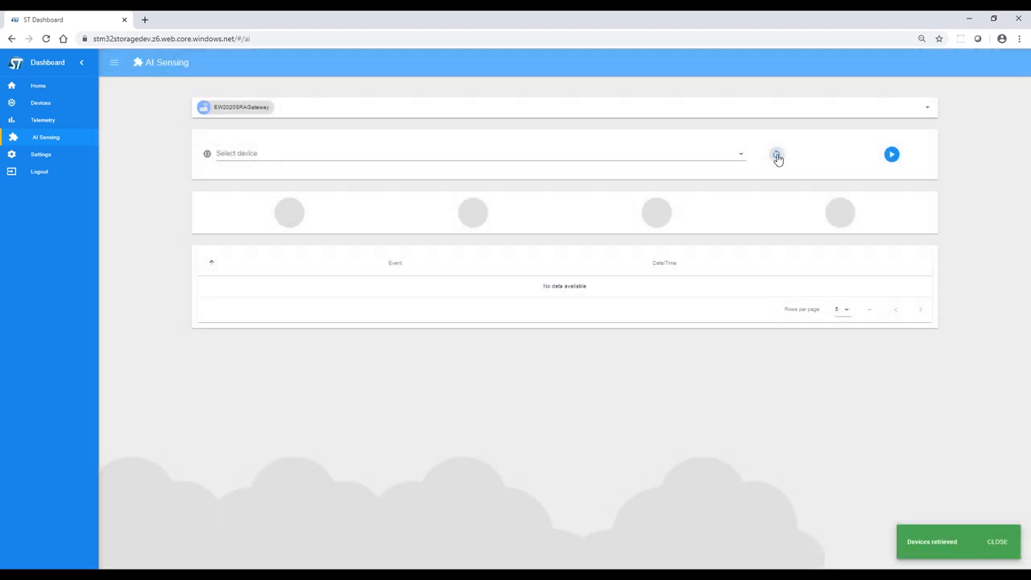
left_click(479, 153)
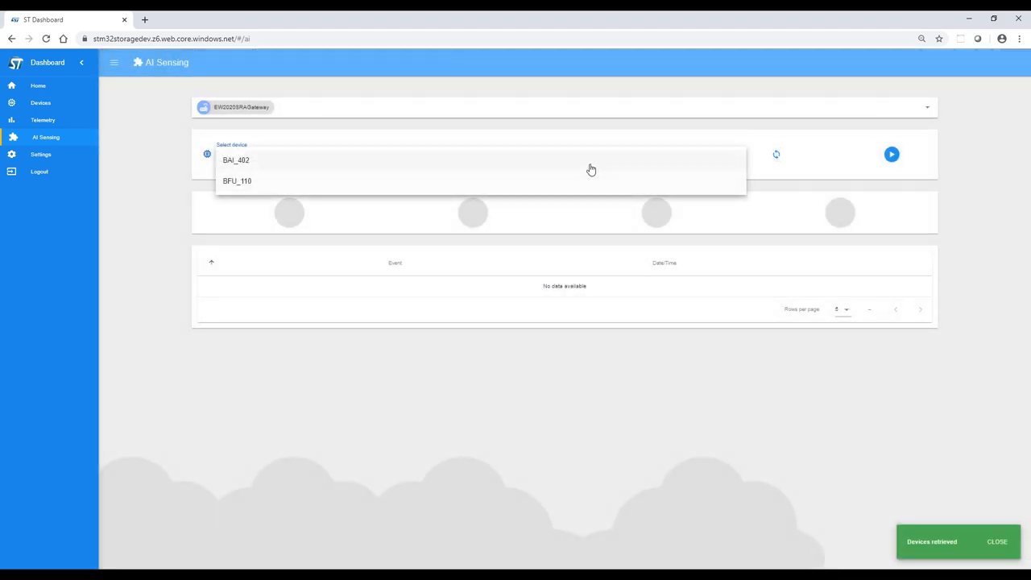
left_click(236, 160)
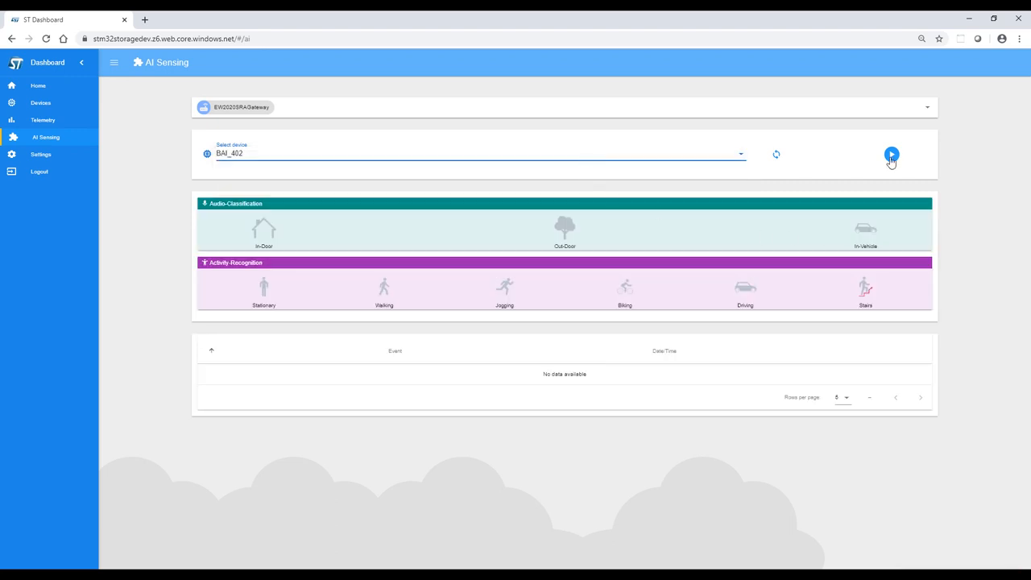
left_click(892, 154)
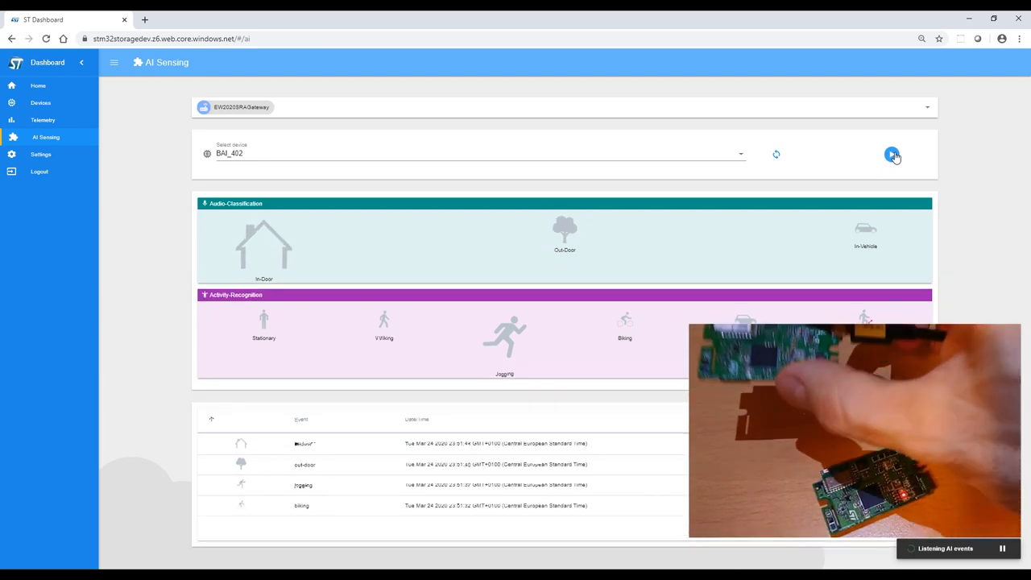
left_click(891, 154)
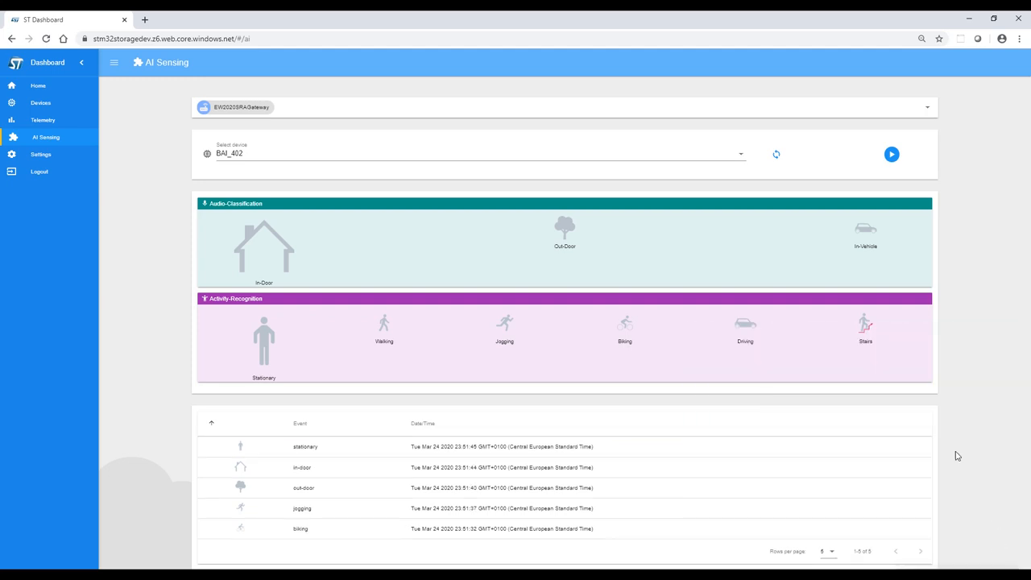
mouse_move(39, 112)
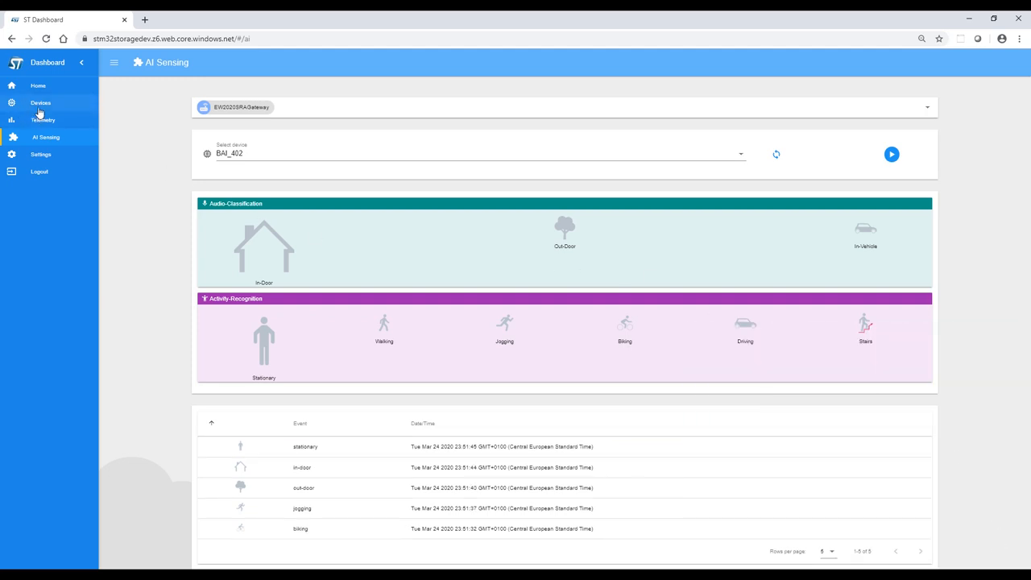
- Open BAI_402's details via the gateway, expand Activity-Recognition, and show firmware options
left_click(40, 102)
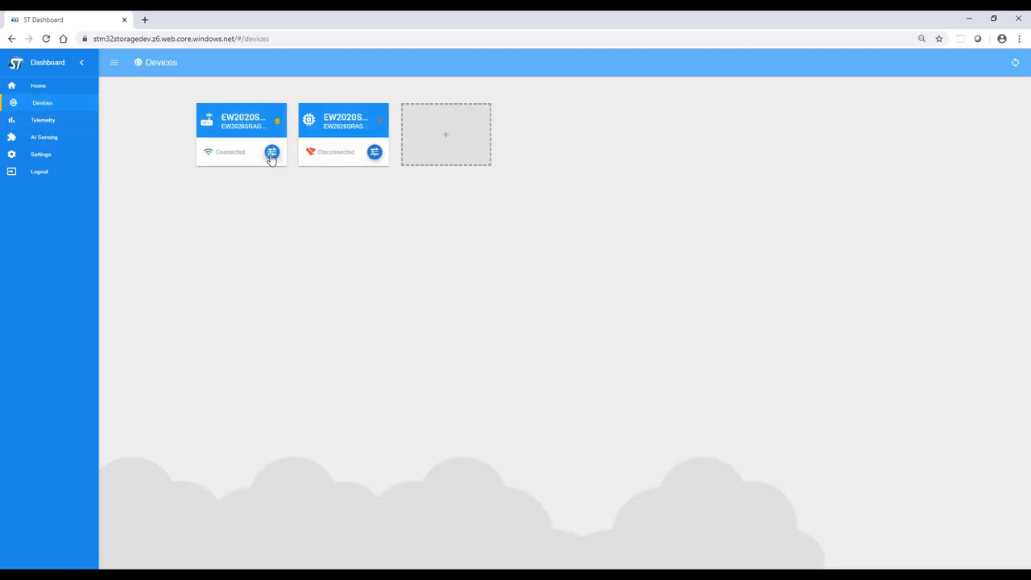
left_click(272, 152)
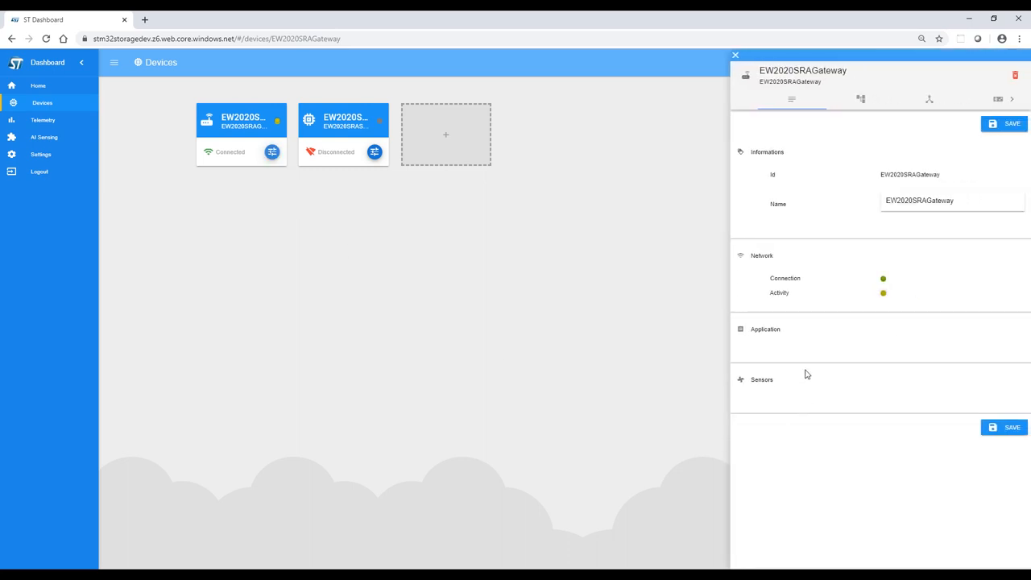
left_click(860, 99)
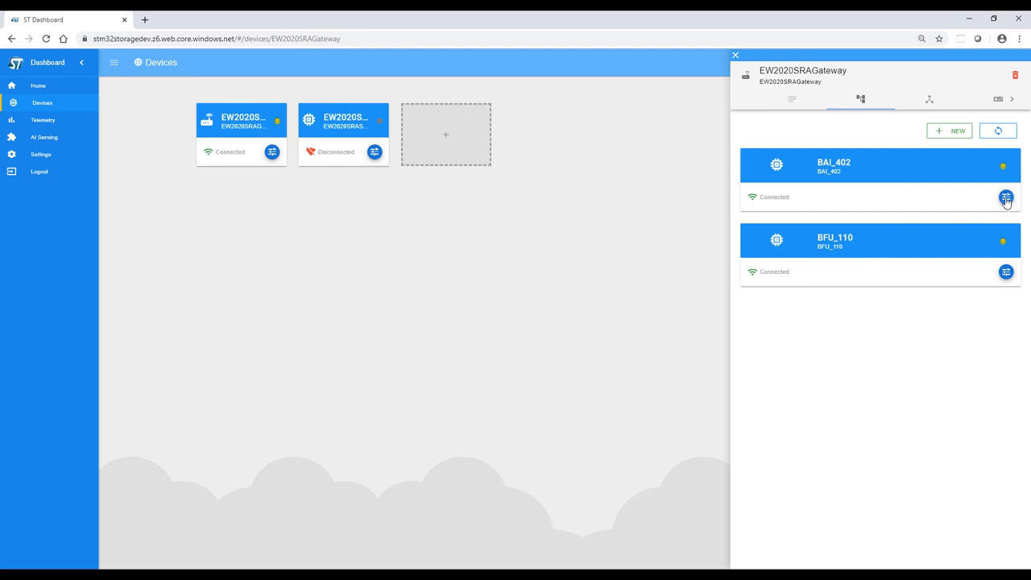
left_click(1005, 198)
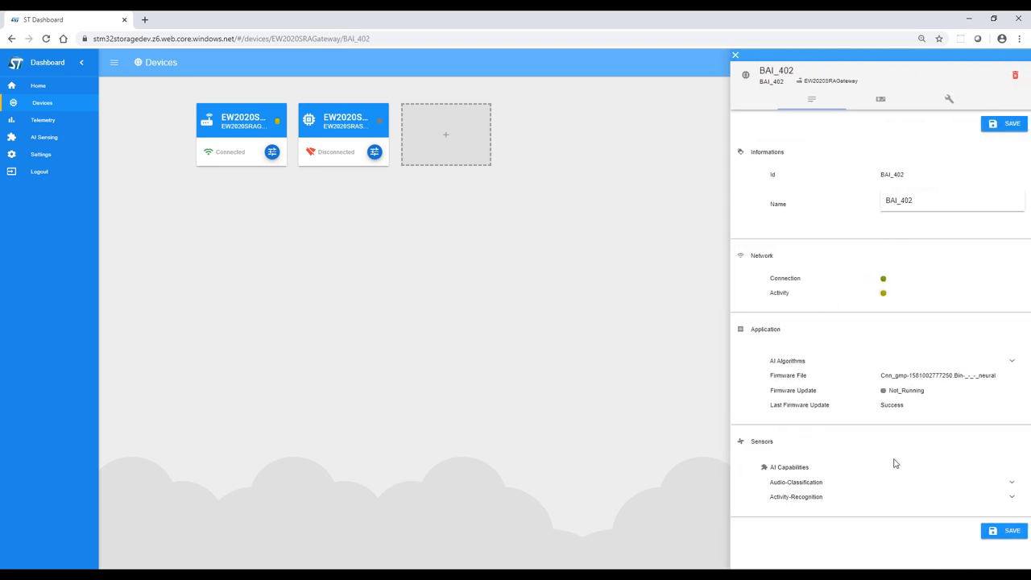
mouse_move(869, 433)
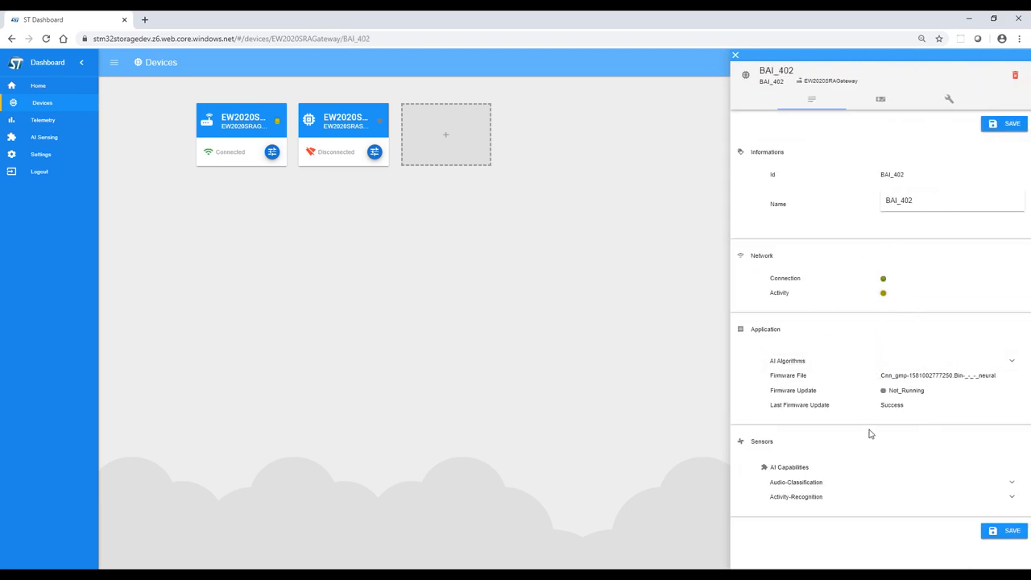
left_click(796, 482)
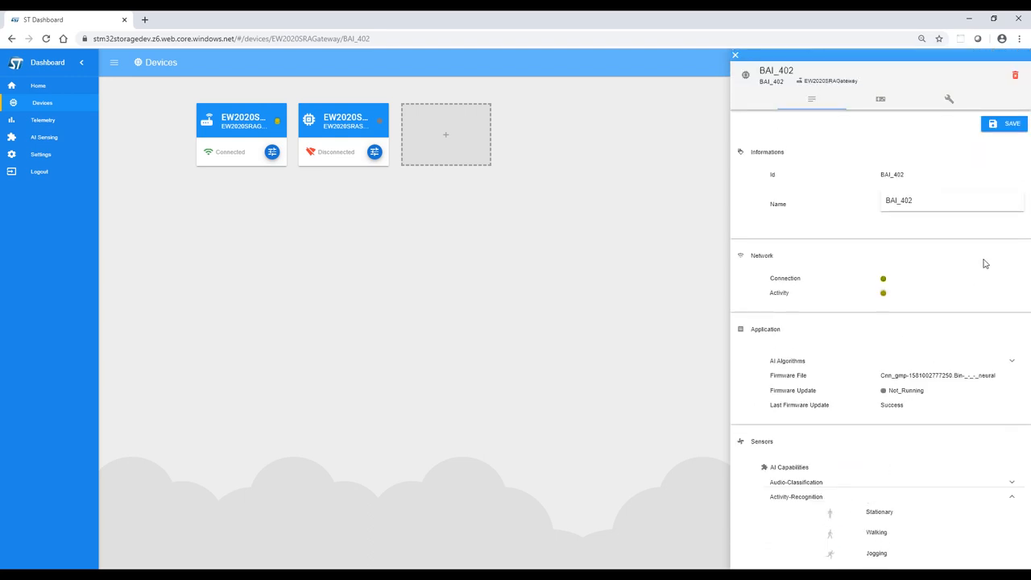
left_click(949, 98)
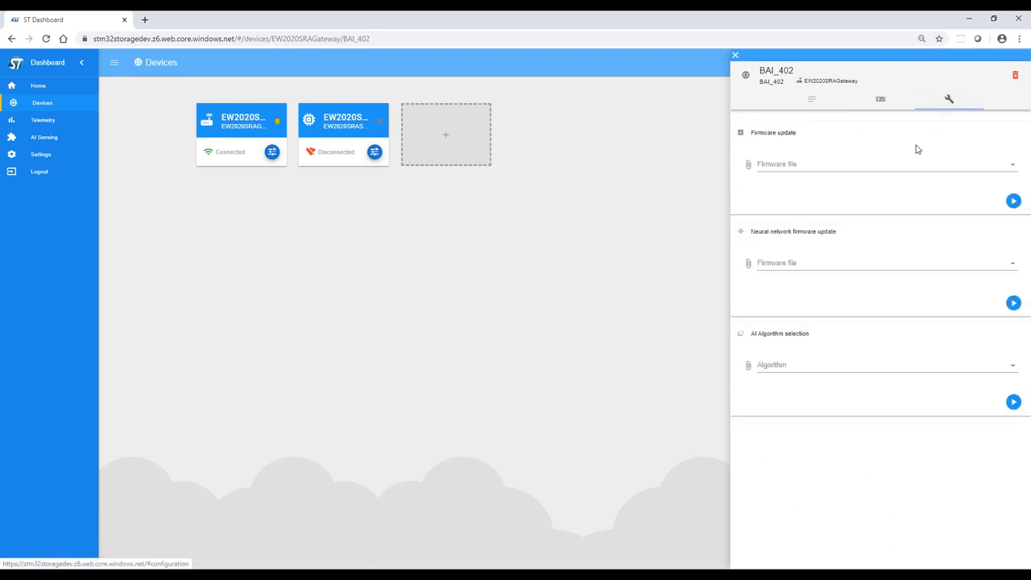
- Start a neural network firmware update of BAI_402 using cnn_gmp-1581002777250.bin
left_click(882, 262)
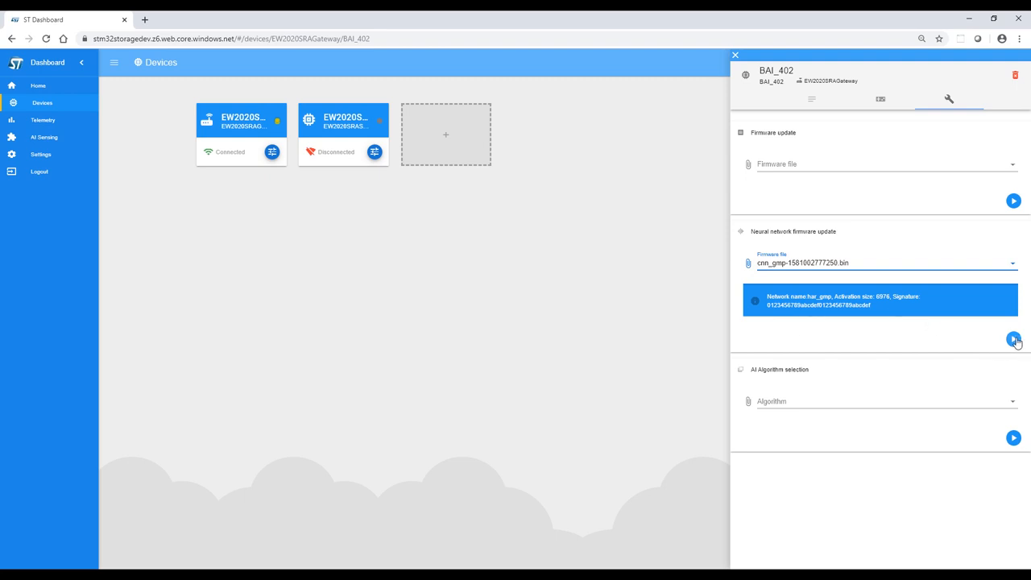
left_click(1012, 338)
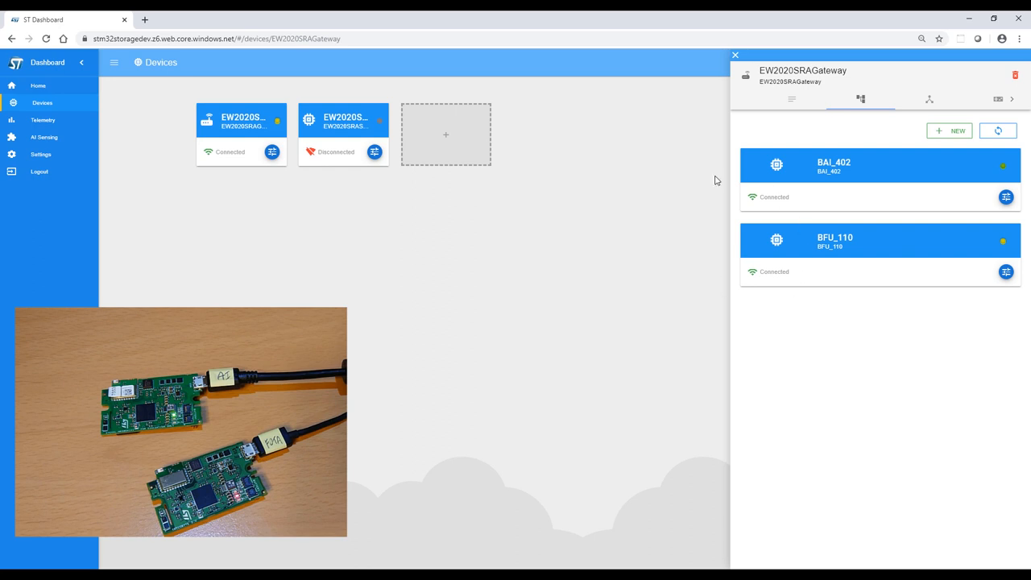
mouse_move(736, 204)
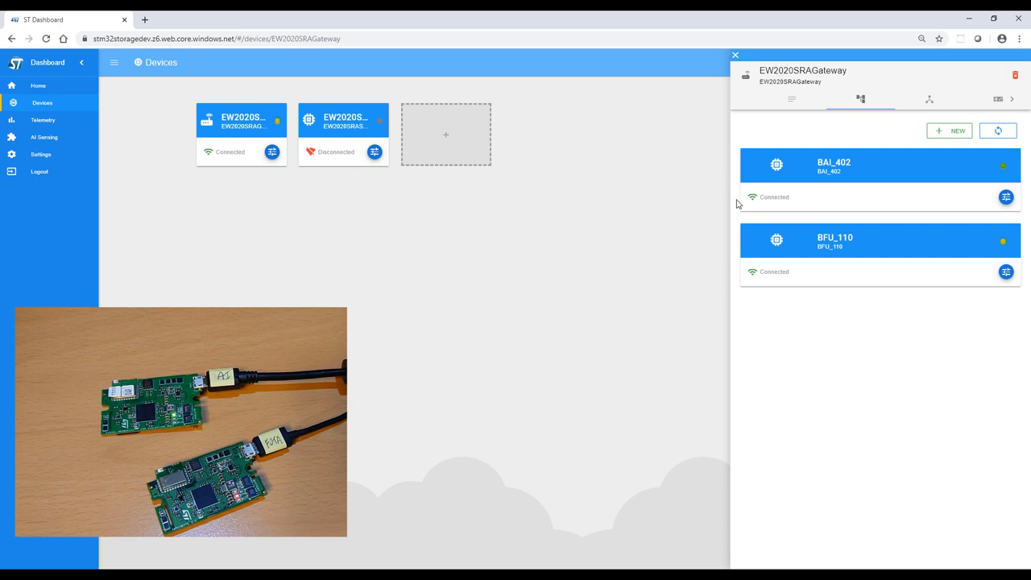
- Close the BAI_402 device panel, landing back on AI Sensing with no device chosen
left_click(734, 55)
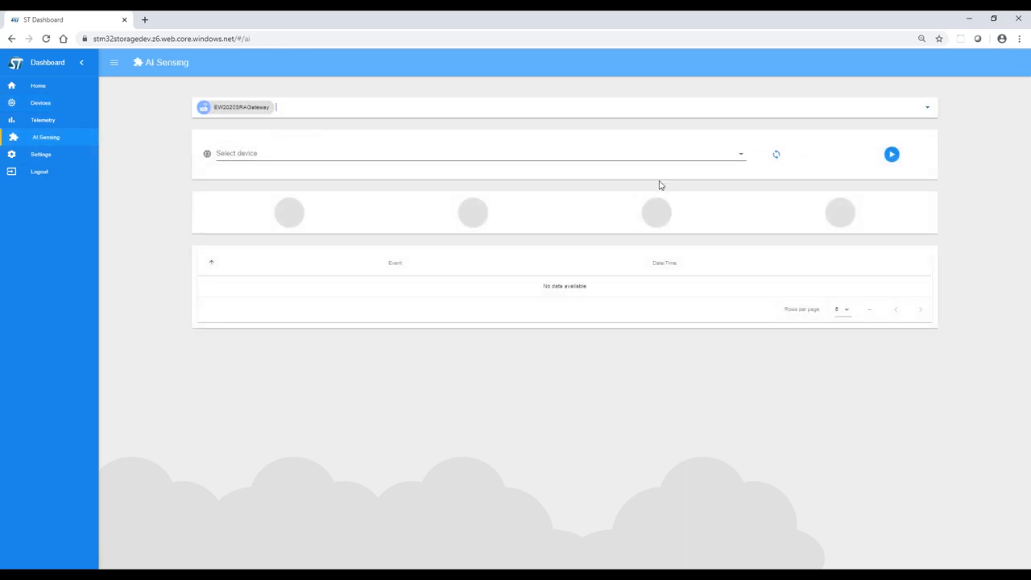
- Reselect BAI_402 and listen for new jogging, out-door and stationary events
left_click(776, 154)
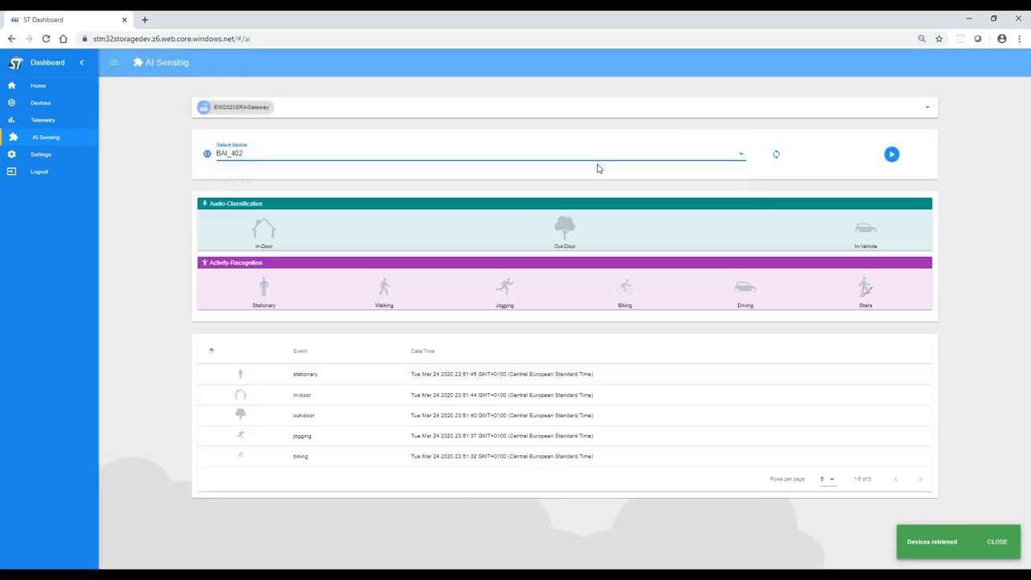
left_click(891, 154)
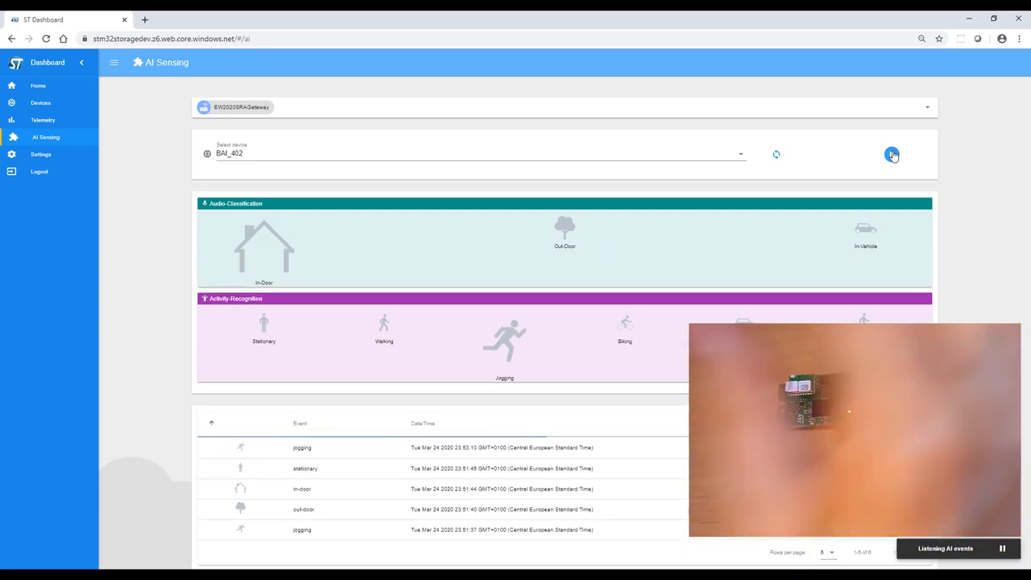
left_click(891, 153)
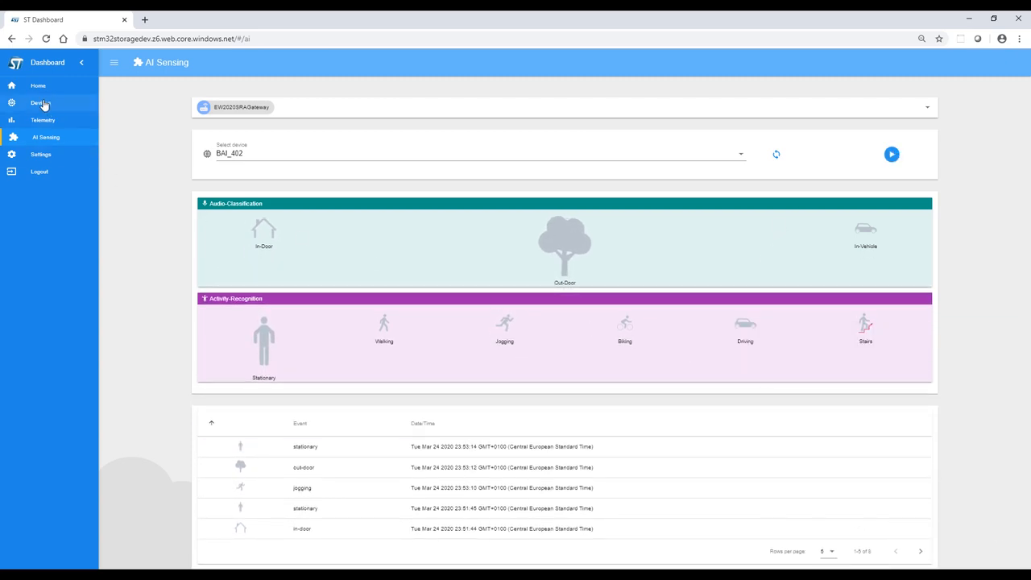
- Open BFU_110's firmware update options from the gateway's connected devices
left_click(42, 102)
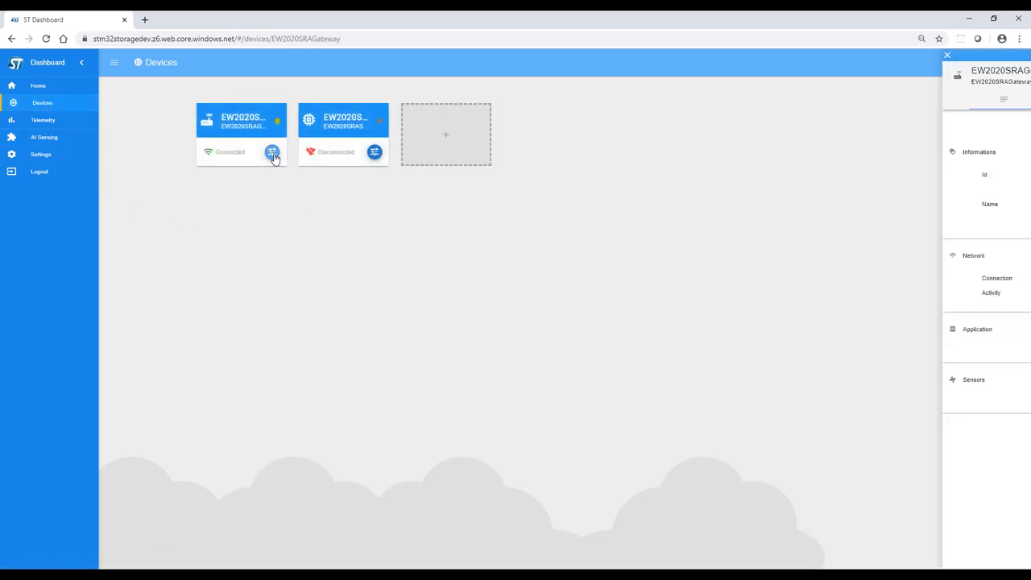
left_click(272, 152)
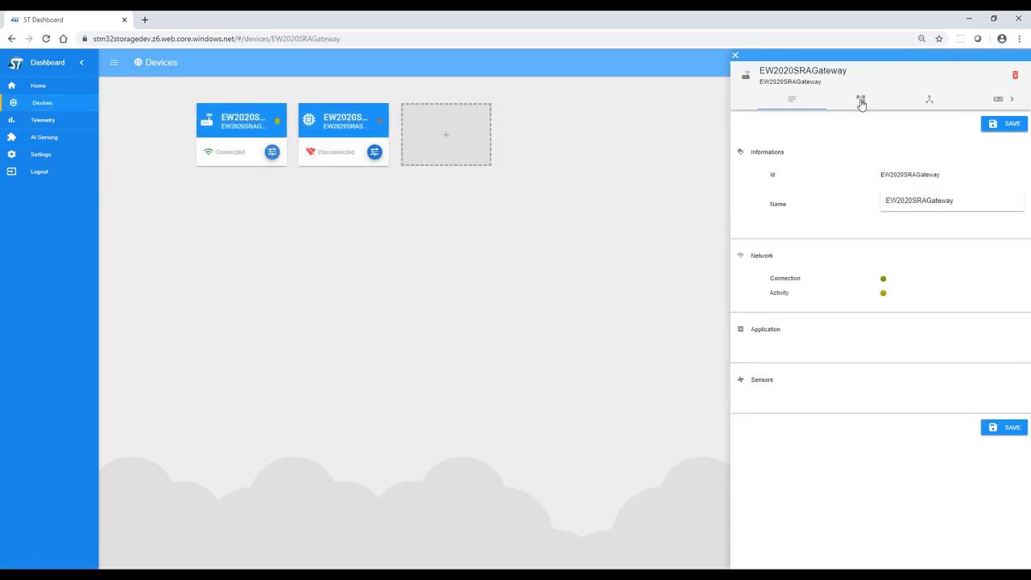
left_click(860, 98)
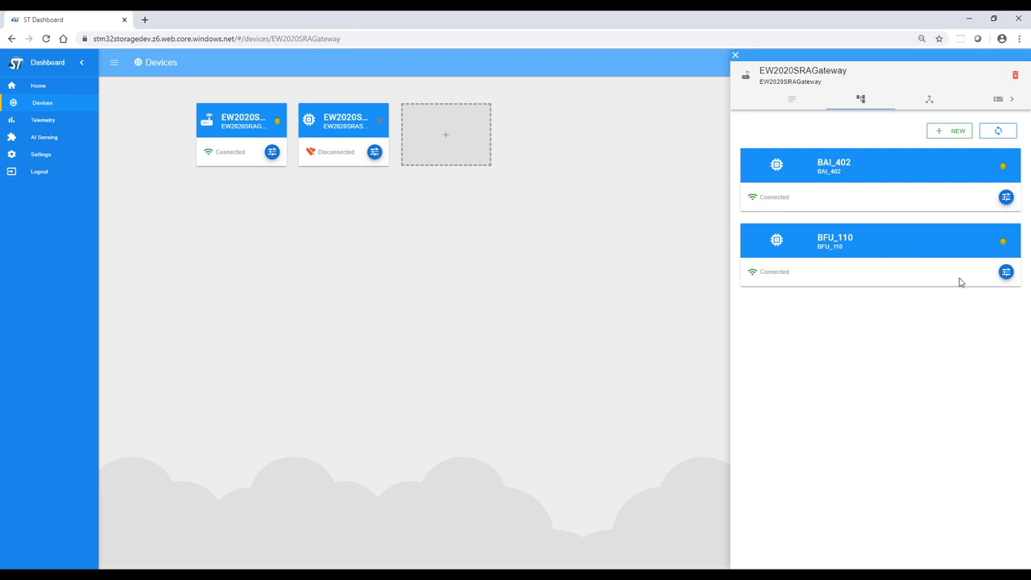
left_click(834, 242)
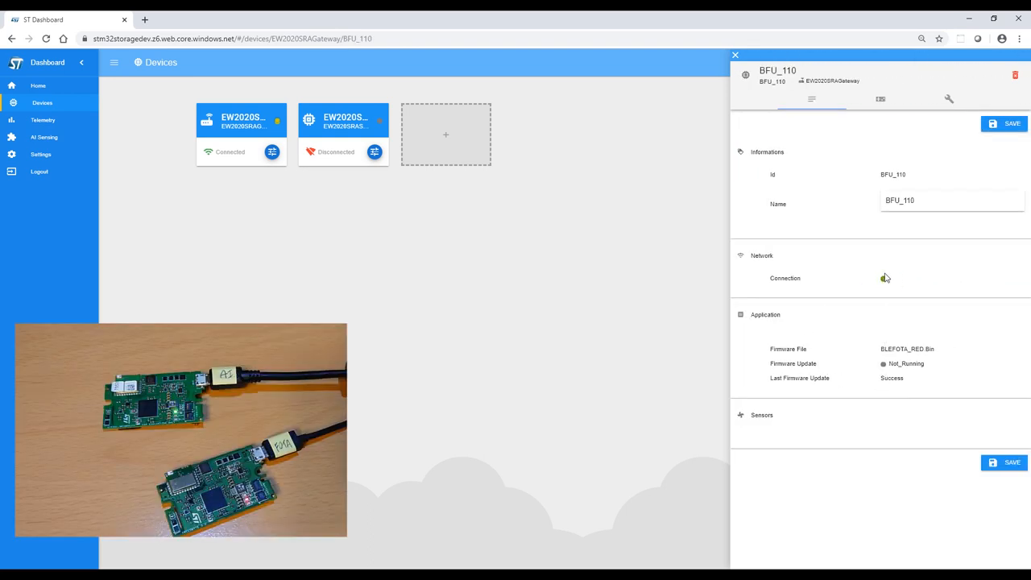
left_click(949, 98)
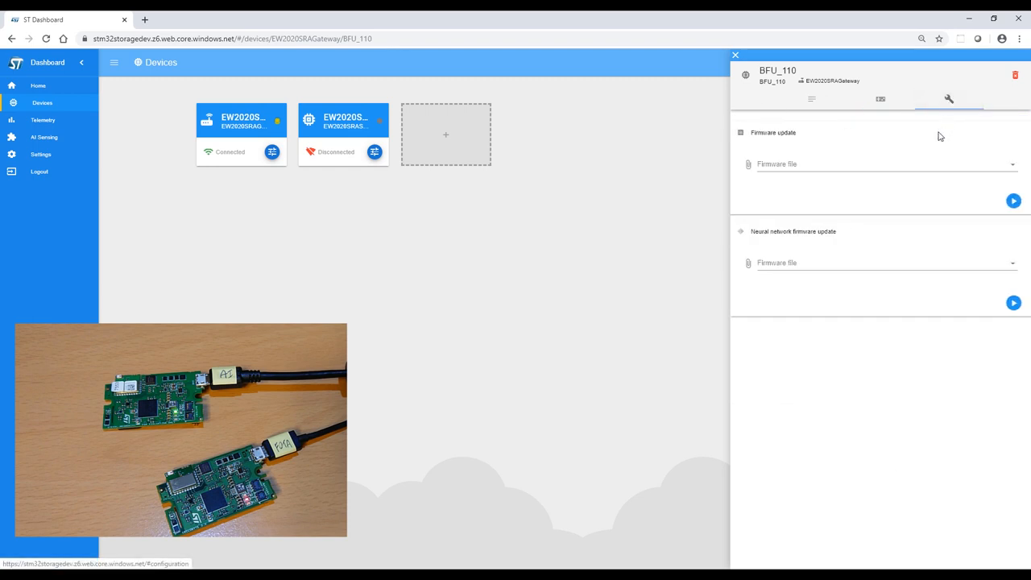
- Pick BLEFOTA_GREEN.bin, start the over-the-air update, and dismiss the started notice
left_click(884, 164)
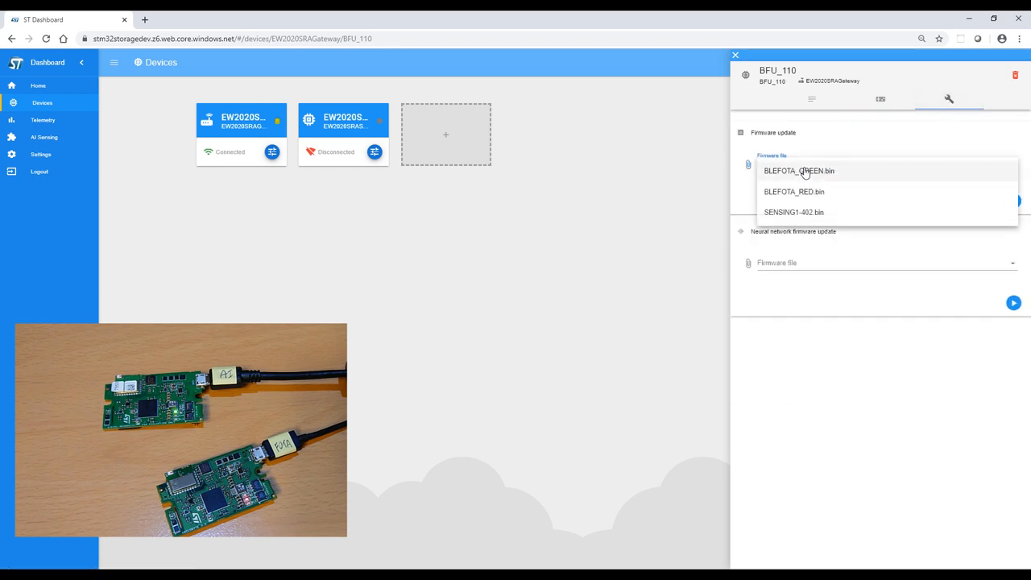
mouse_move(828, 189)
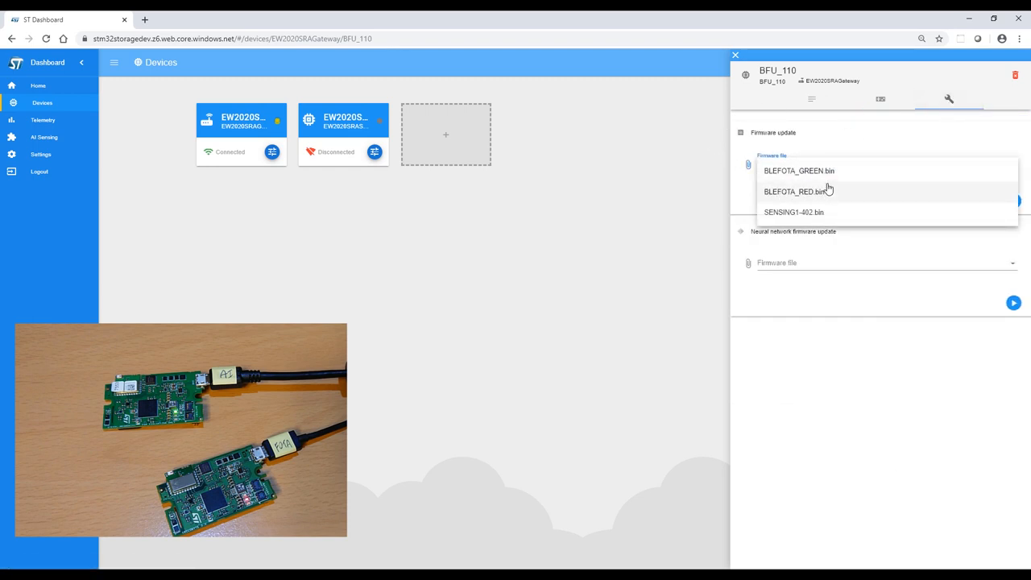
left_click(798, 170)
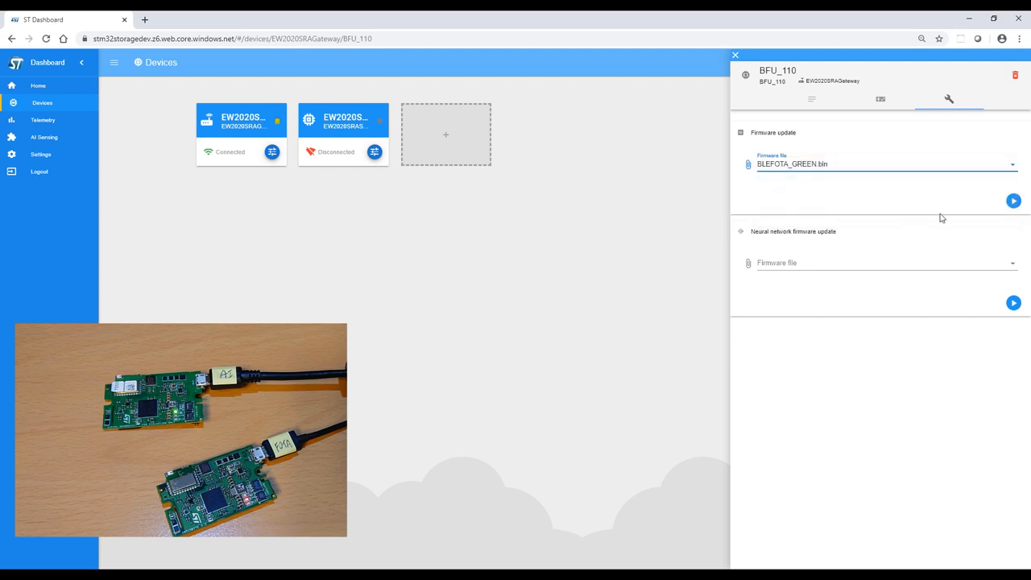
left_click(1012, 201)
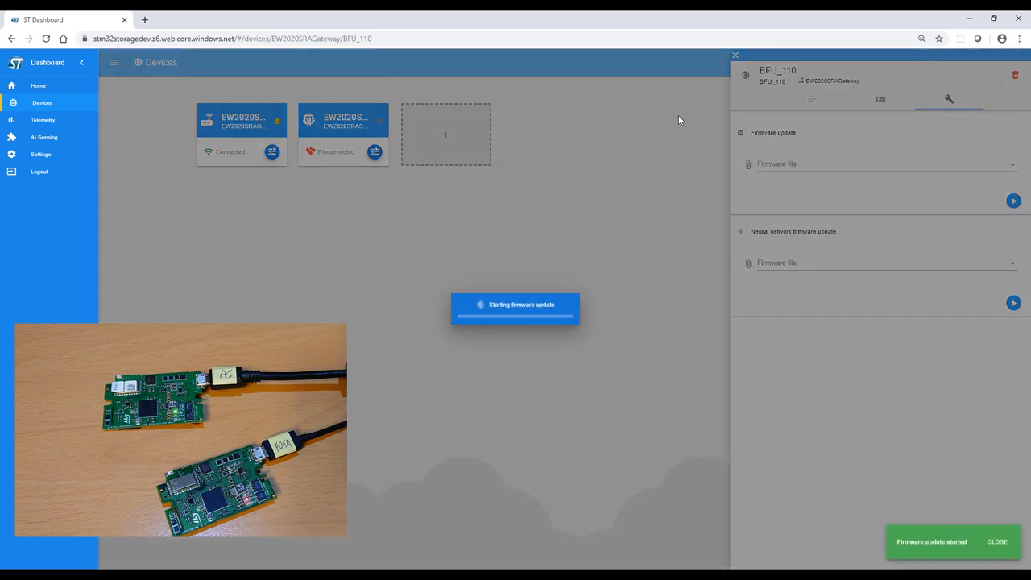
left_click(859, 98)
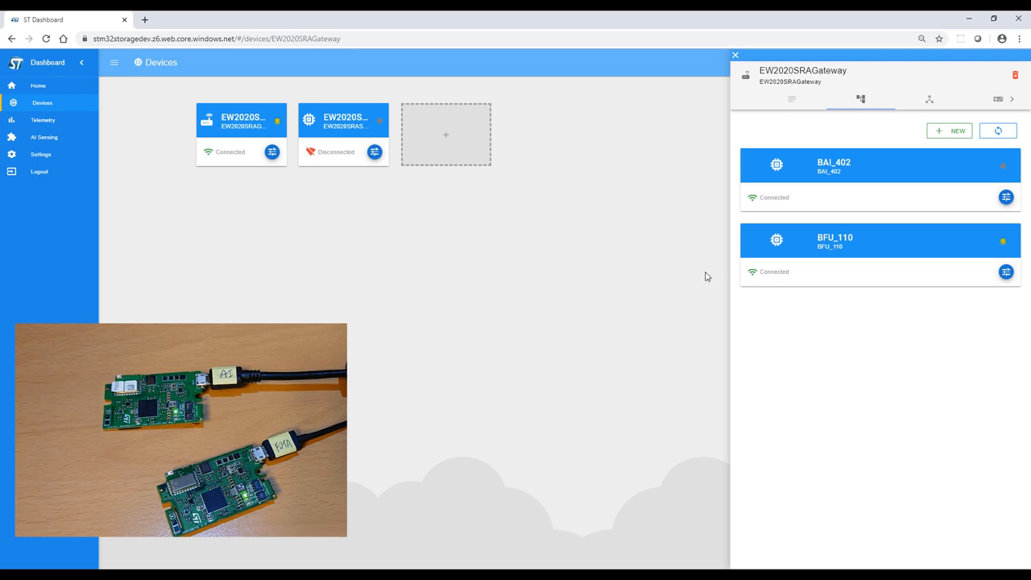
- Close the gateway panel, go to Home, and log out to the login page
left_click(733, 55)
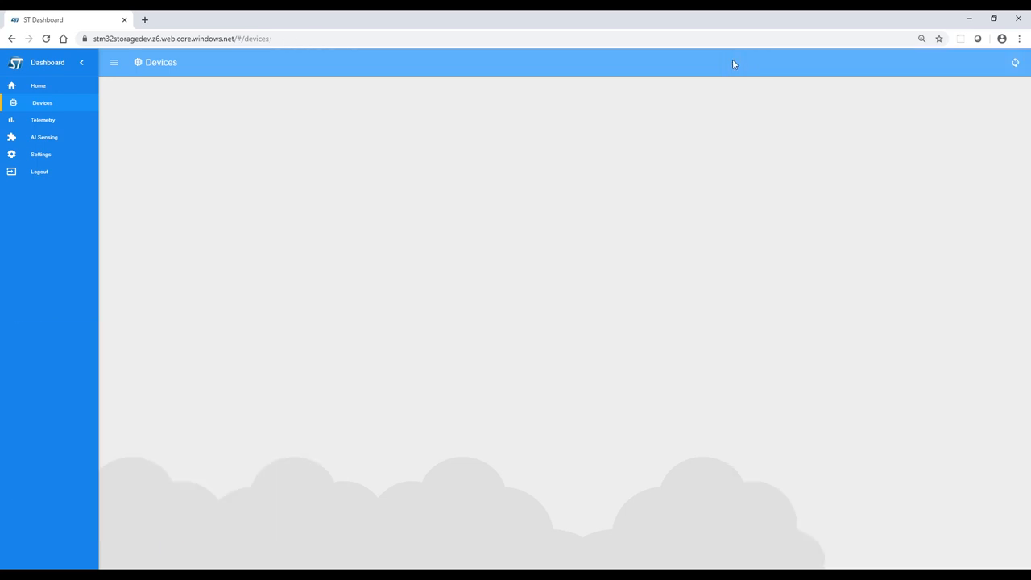
left_click(38, 86)
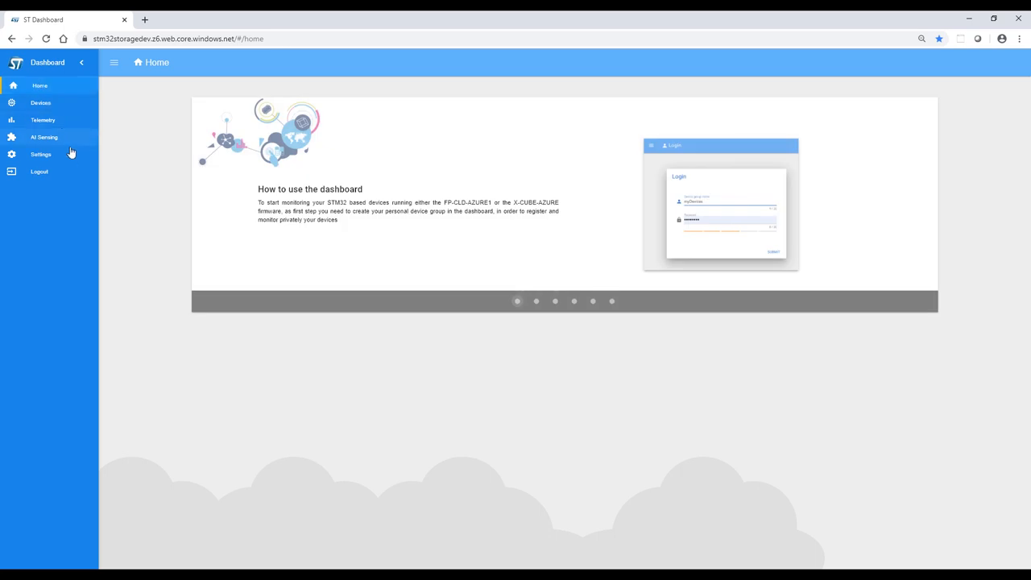
left_click(38, 171)
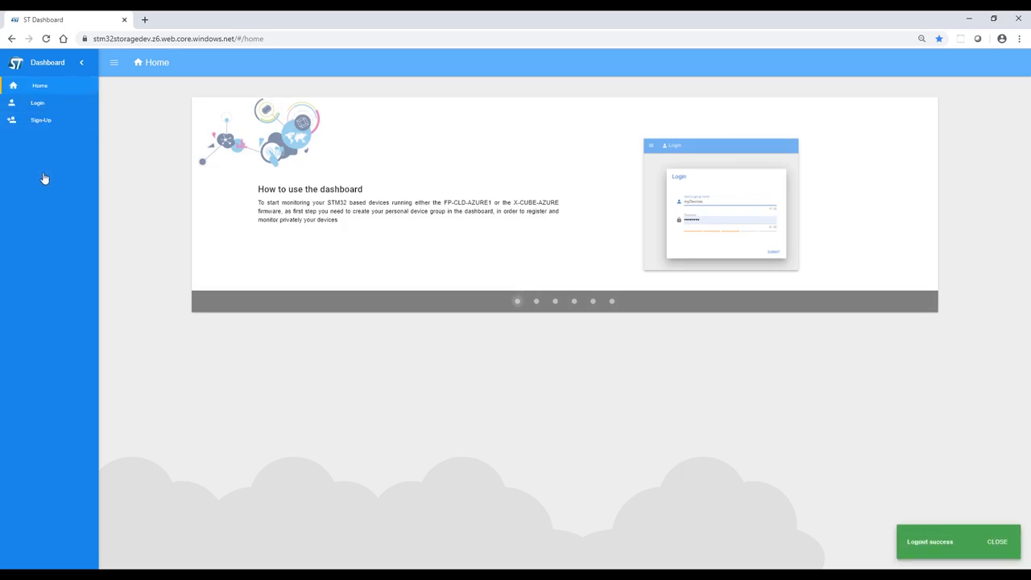
left_click(39, 102)
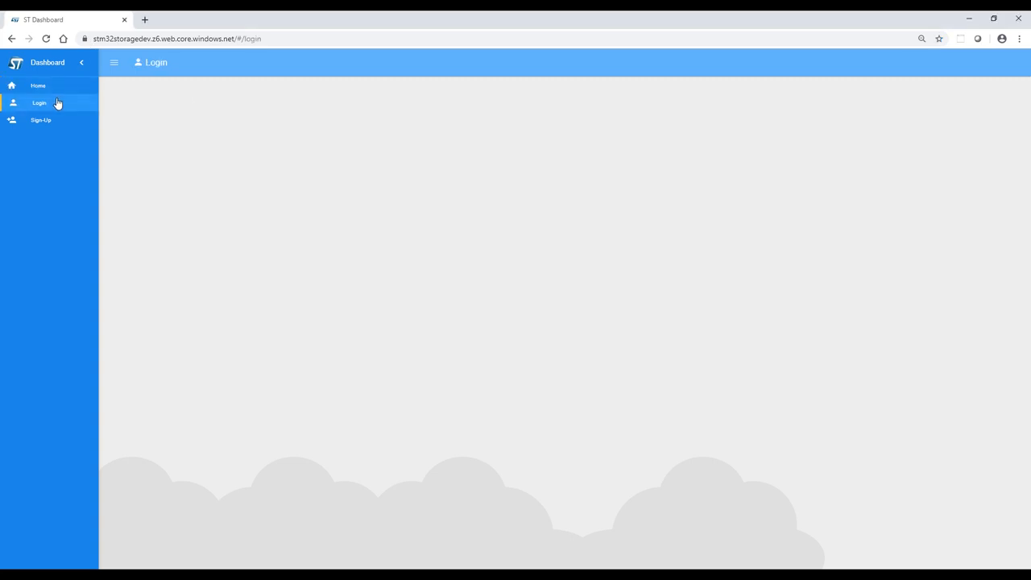
- Log in again, choosing EW2020SRA as the device group name
left_click(38, 102)
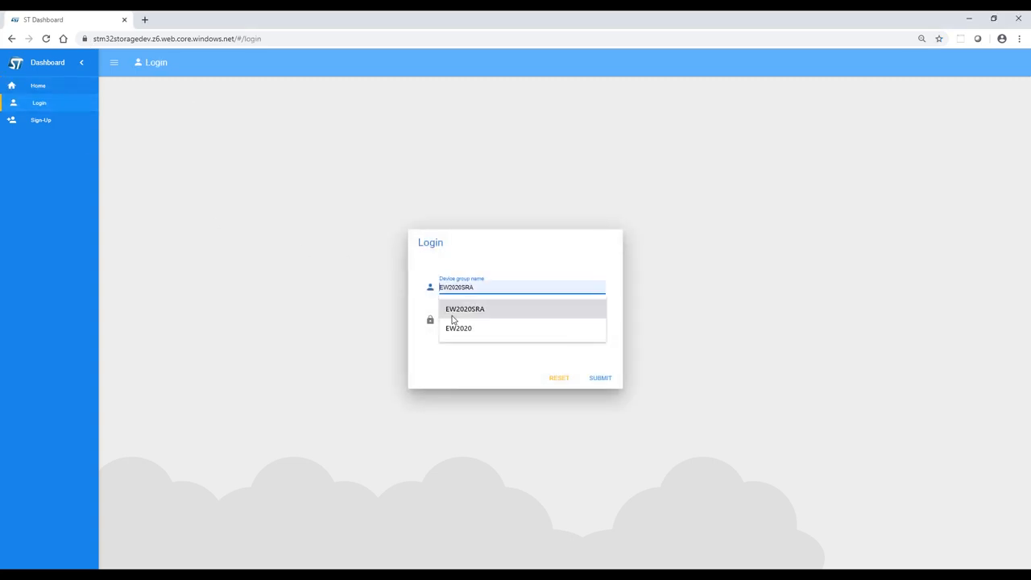
left_click(464, 308)
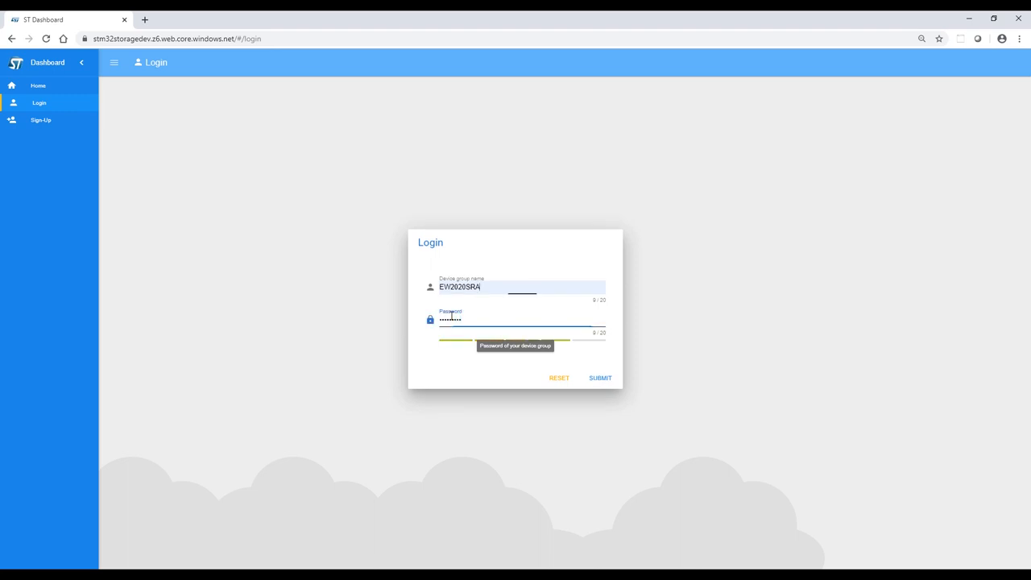
left_click(600, 378)
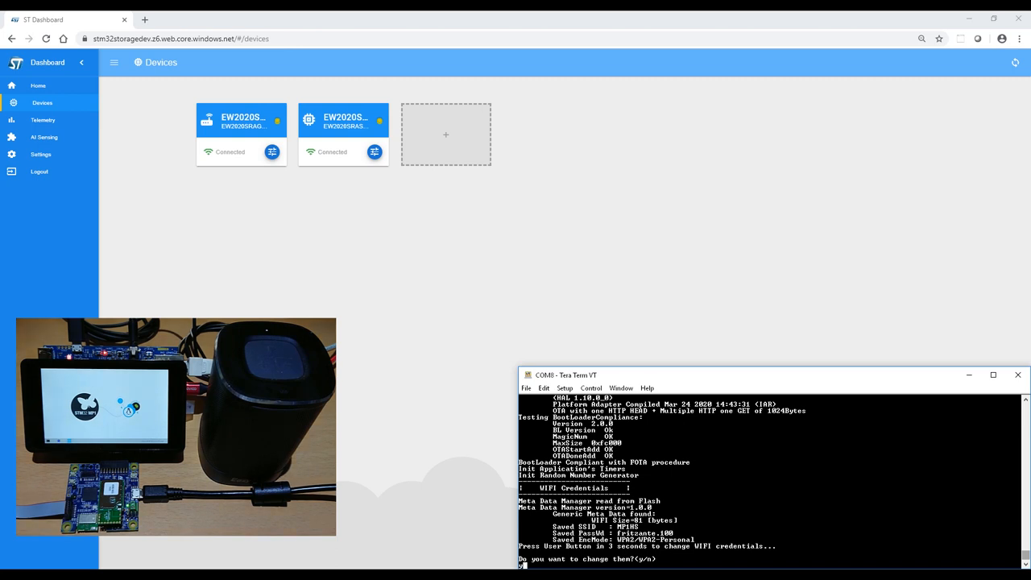
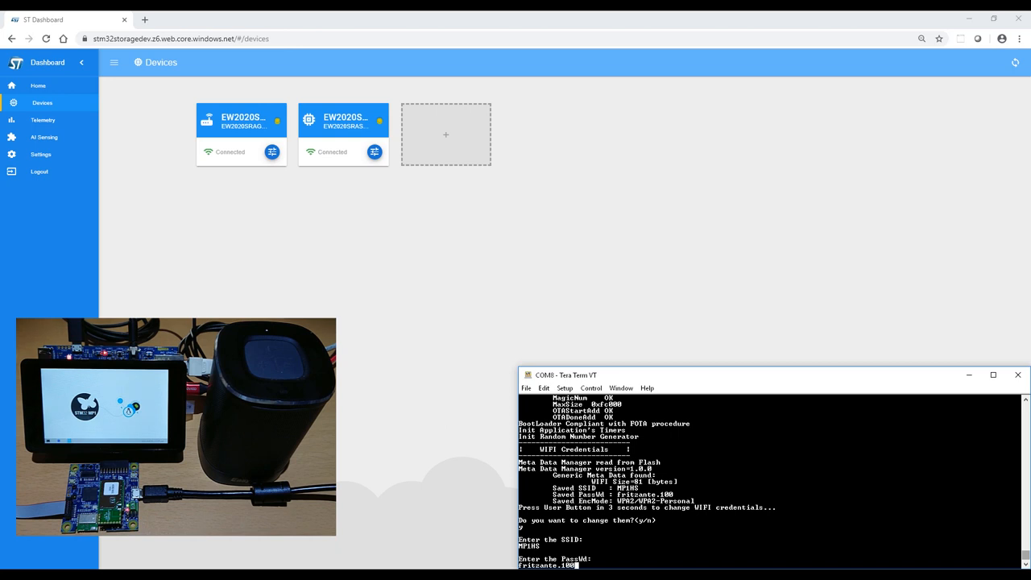
- Answer y and enter SSID MP1HS with its password in Tera Term
key("enter")
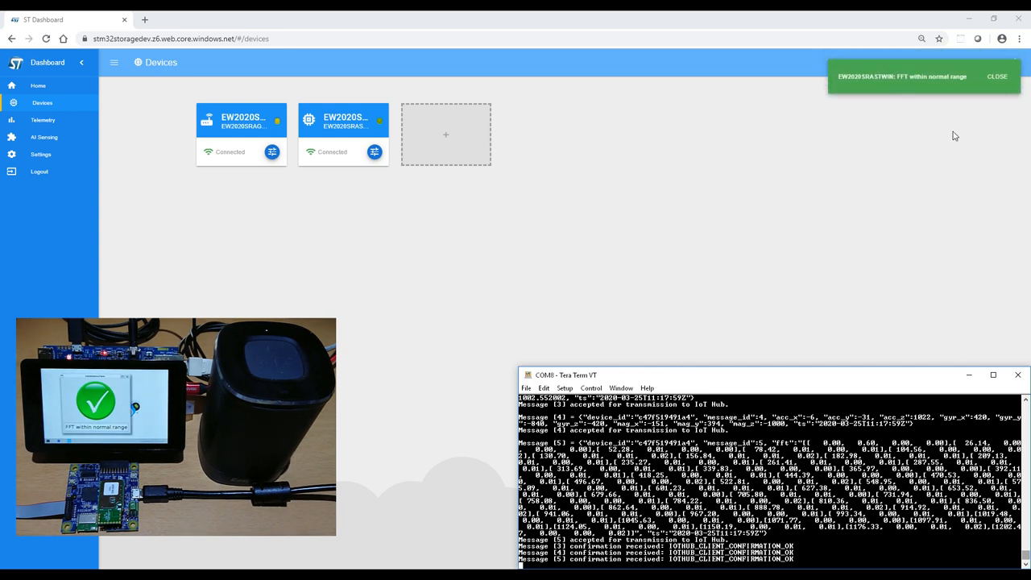
- Lower EW2020SRASTWIN's FFT telemetry interval slider to 7 seconds and save
left_click(373, 152)
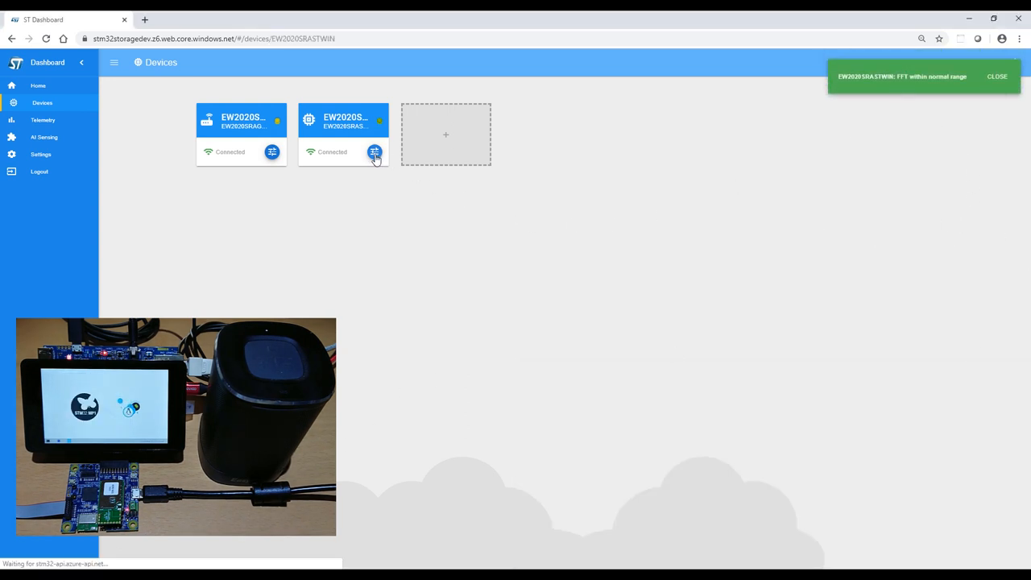
left_click(374, 153)
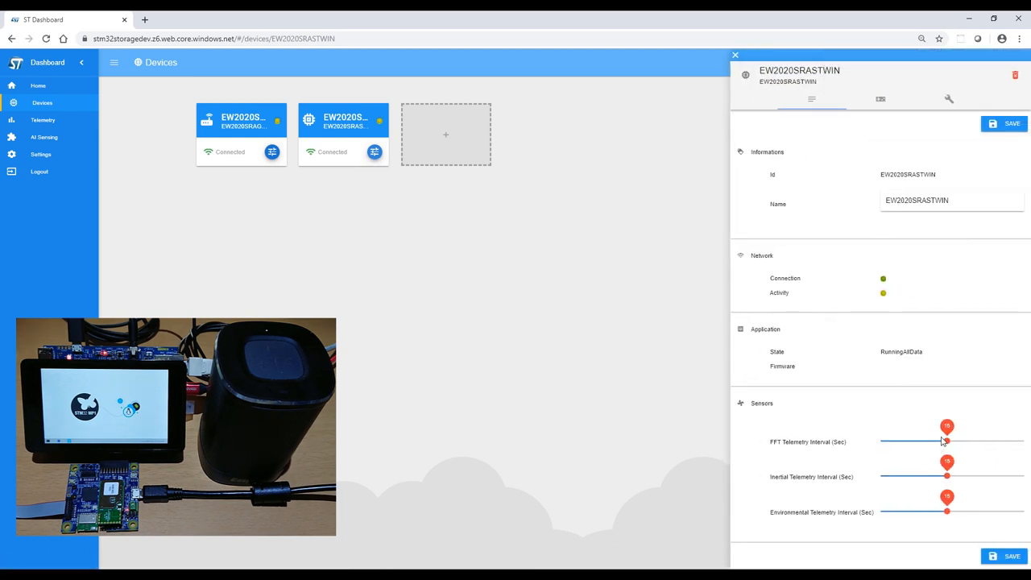
left_click_drag(946, 441, 900, 441)
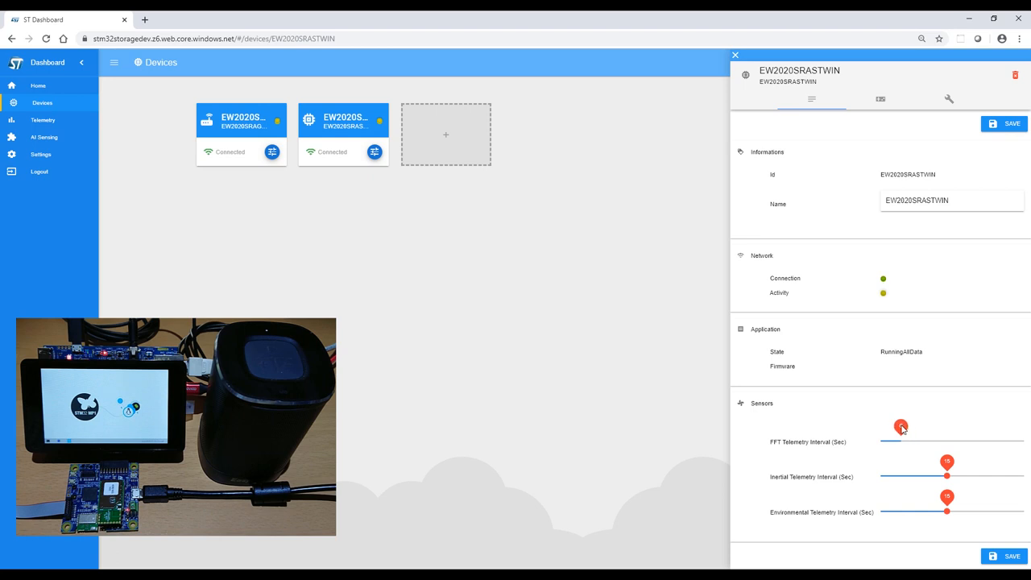
left_click_drag(883, 441, 905, 440)
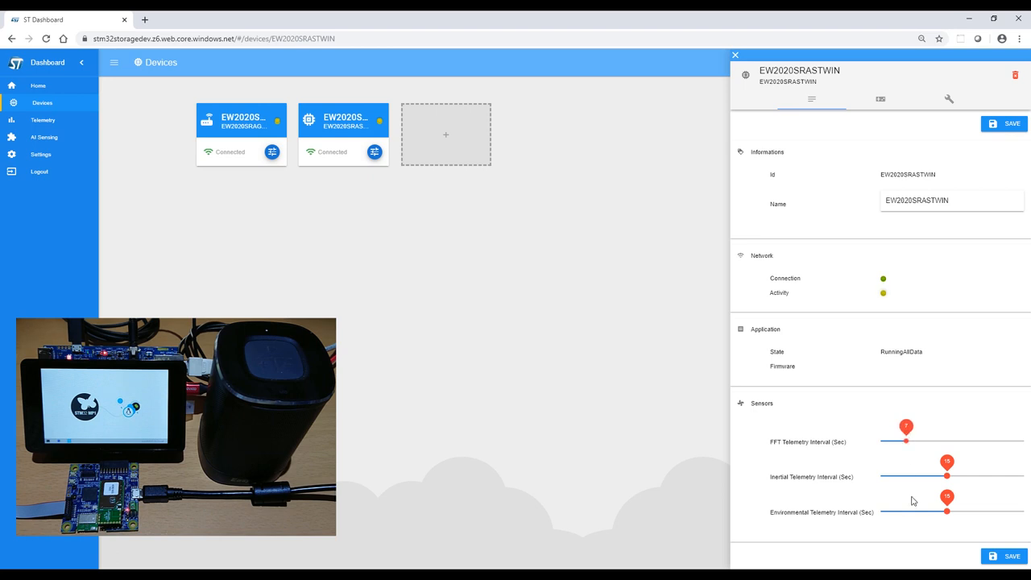
left_click(1003, 123)
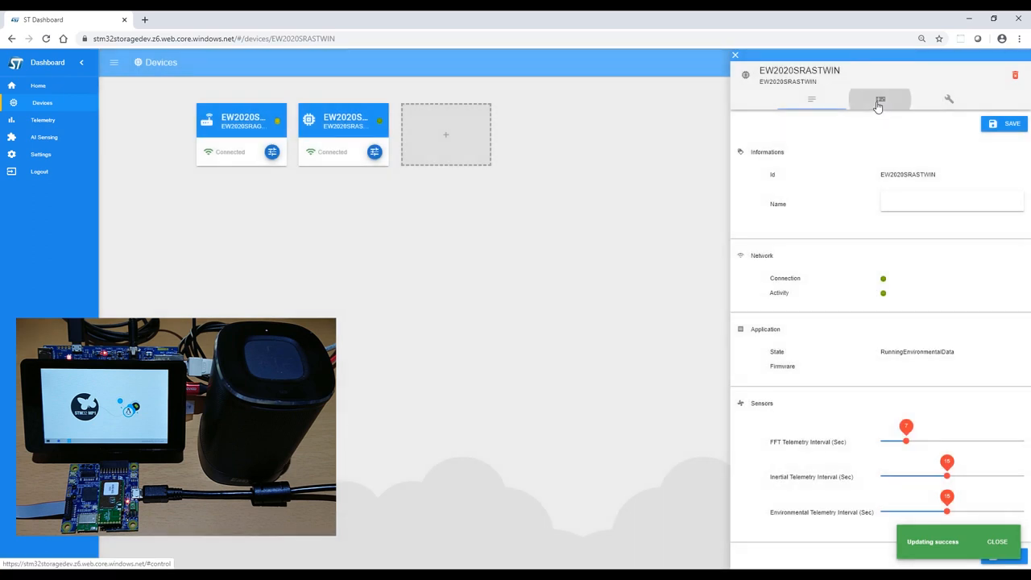
- Open EW2020SRASTWIN's commands and run StopEnvironmentalData and StopInertialData
left_click(879, 99)
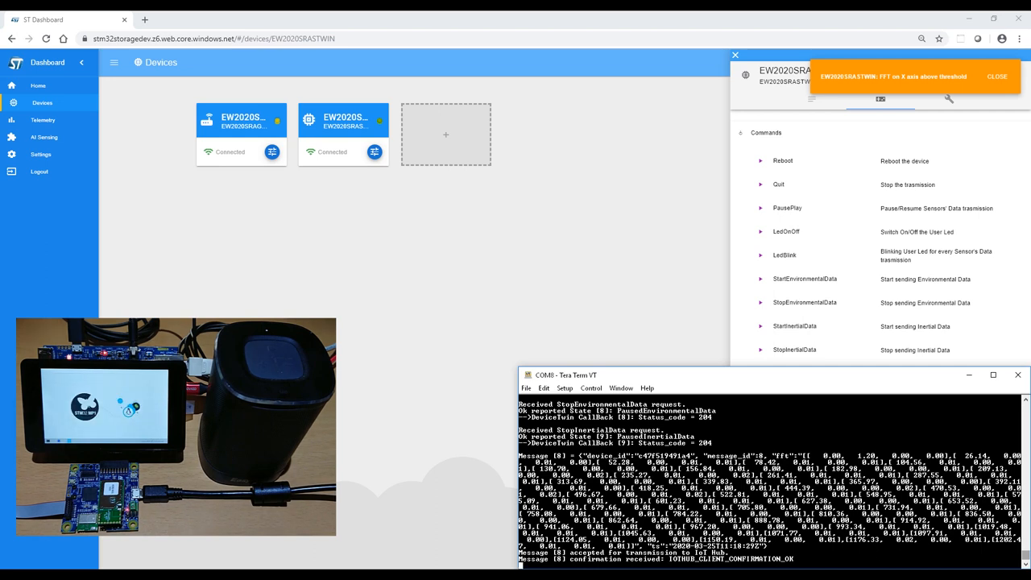
left_click(996, 76)
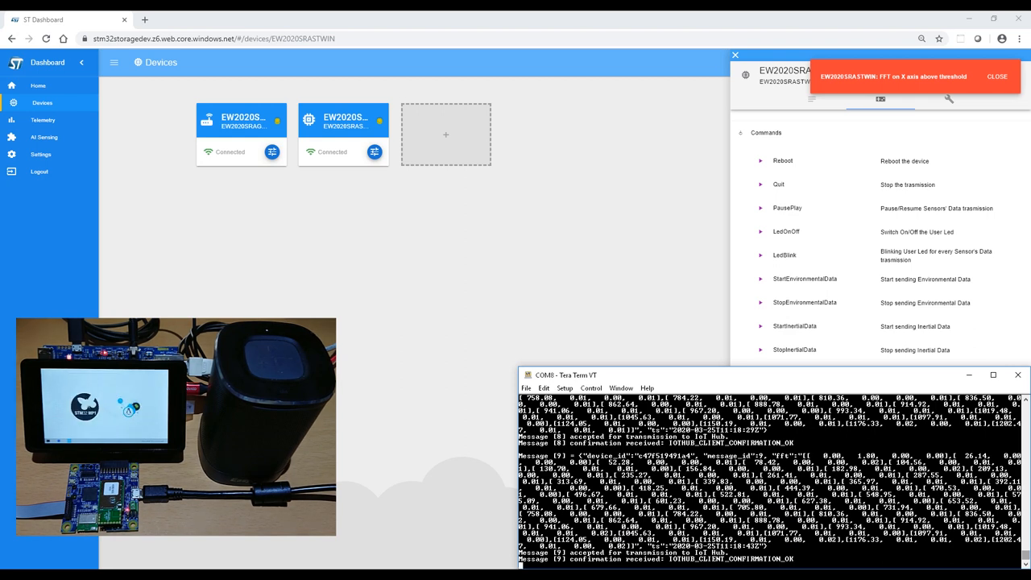
left_click(996, 75)
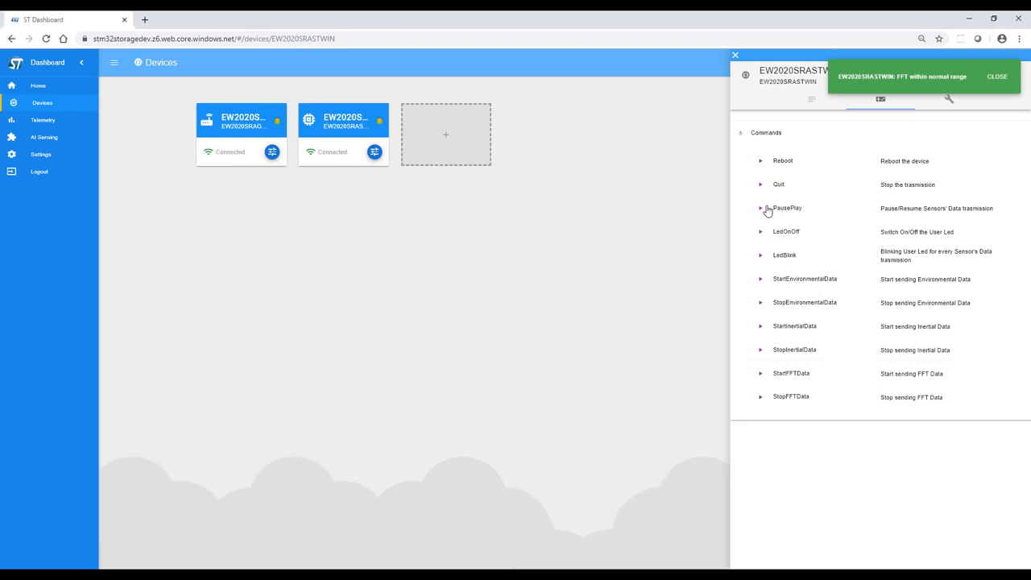
- Run the PausePlay command, then log out from the sidebar
left_click(760, 207)
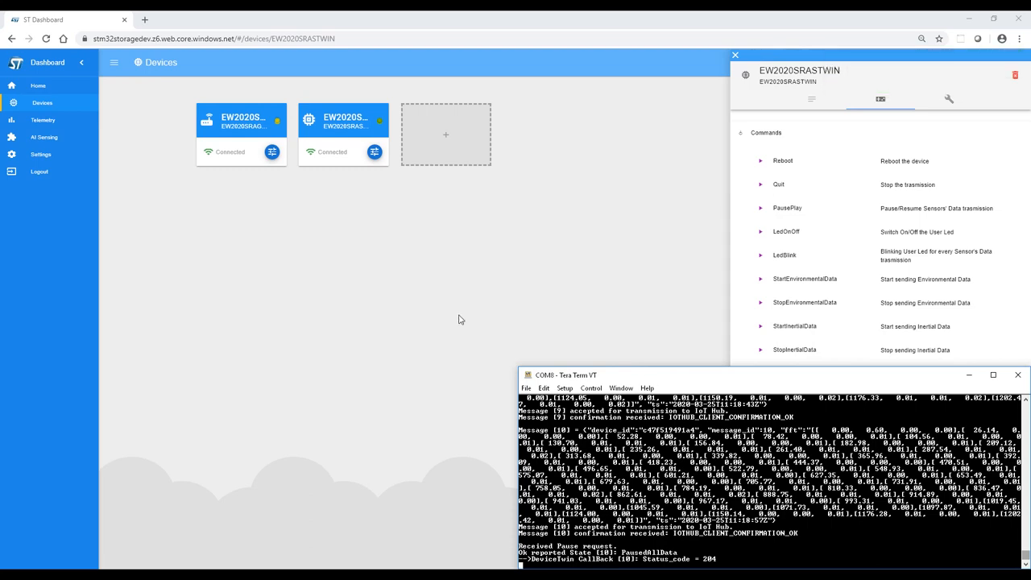
left_click(38, 171)
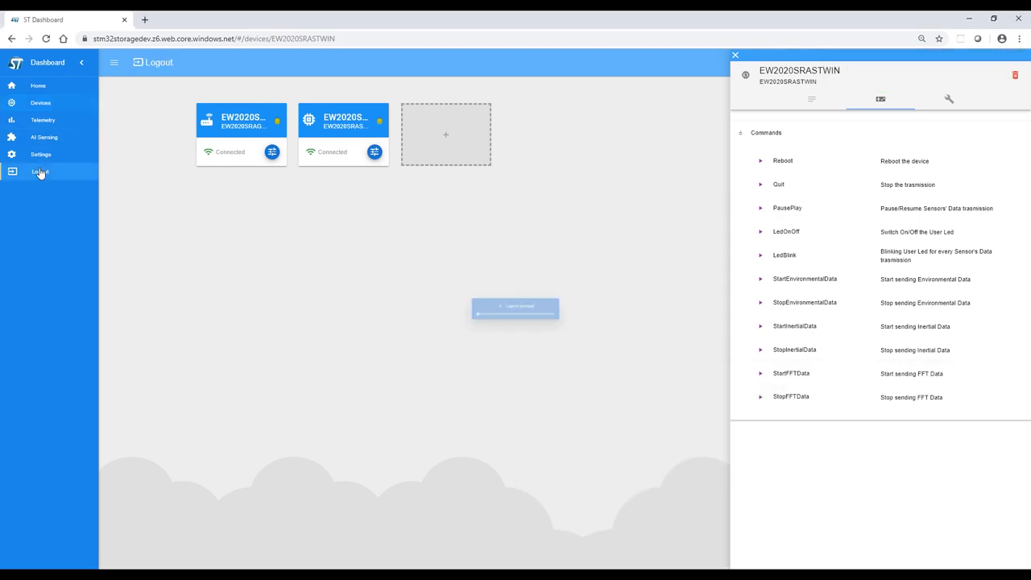